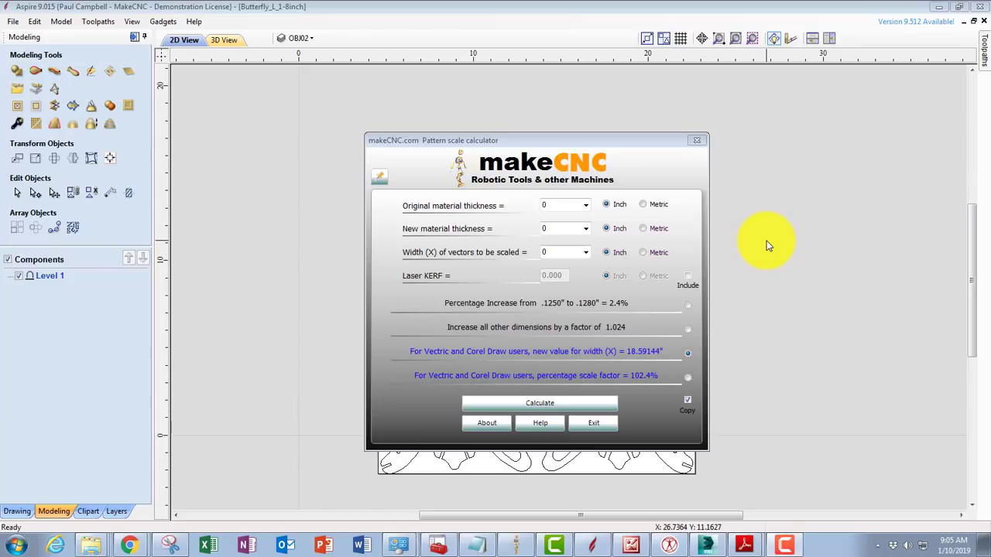
{"action": "mouse_move", "coordinate": [761, 234]}
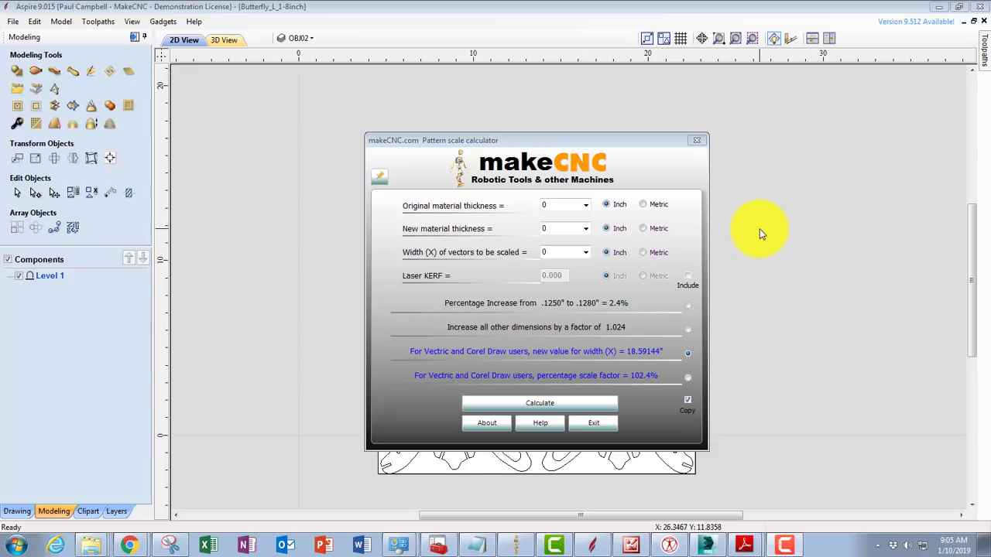
{"action": "mouse_move", "coordinate": [762, 223]}
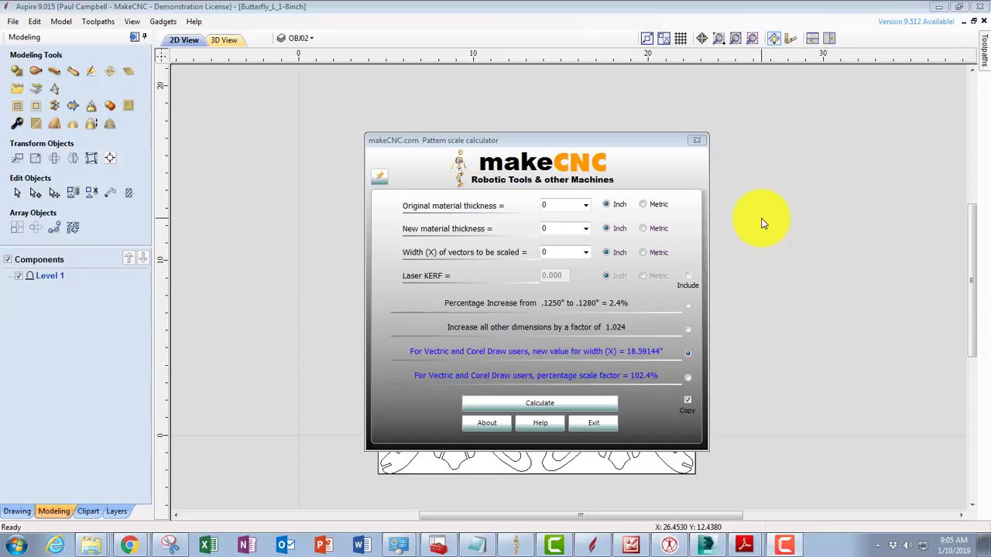
{"action": "mouse_move", "coordinate": [761, 204]}
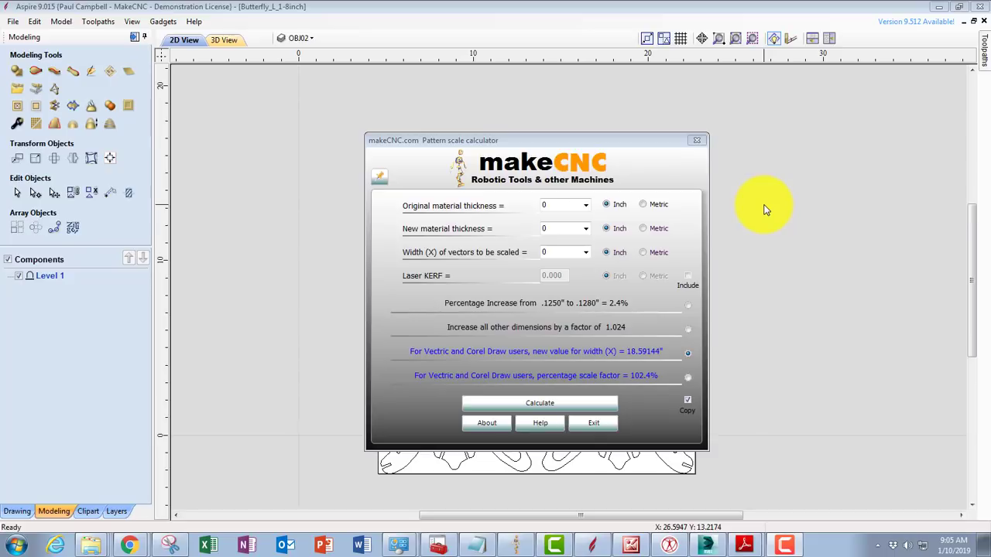
{"action": "mouse_move", "coordinate": [767, 209]}
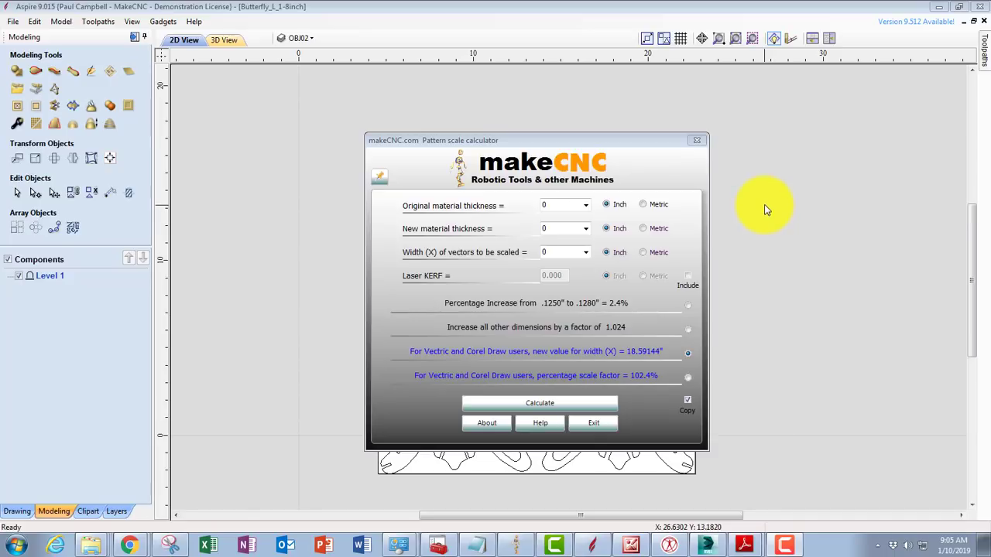
{"action": "mouse_move", "coordinate": [758, 208]}
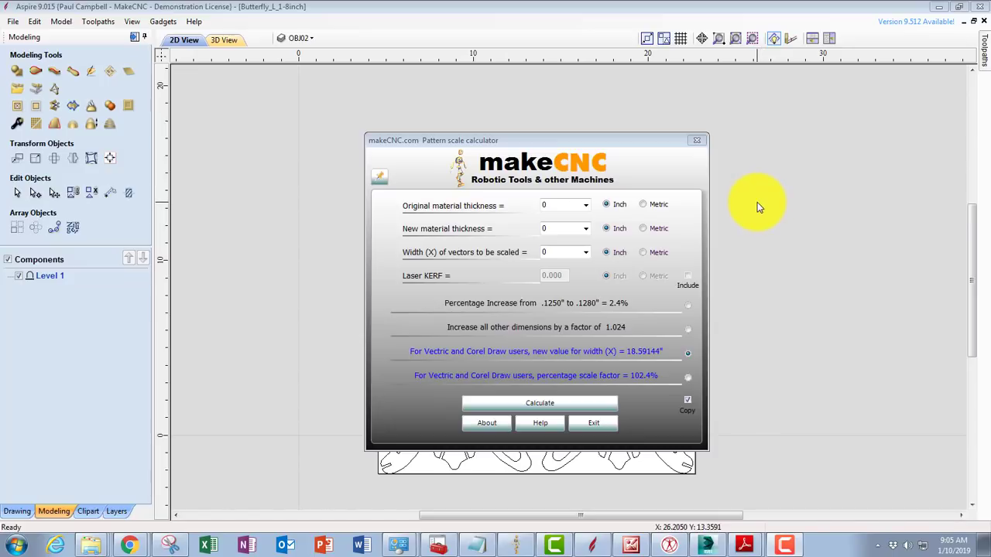
{"action": "mouse_move", "coordinate": [525, 136]}
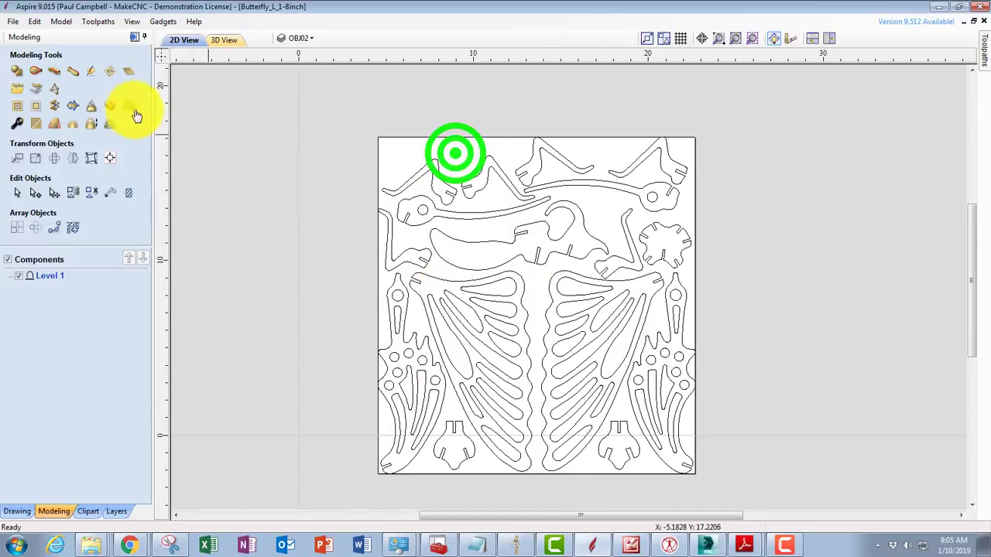
{"action": "mouse_move", "coordinate": [110, 192]}
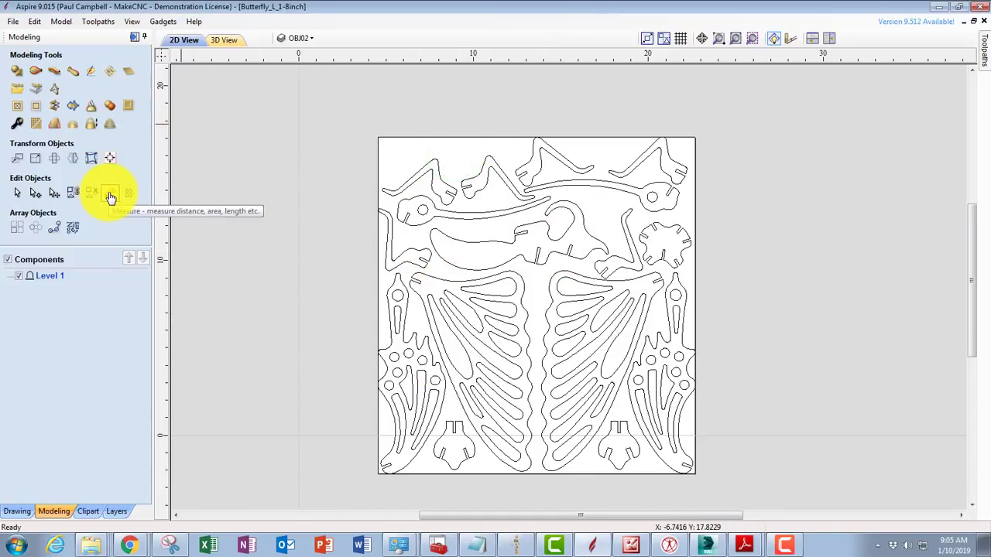
Measure a slot width in the butterfly pattern with Measure/Inspect, reading 0.125 inches
{"action": "left_click", "coordinate": [110, 192]}
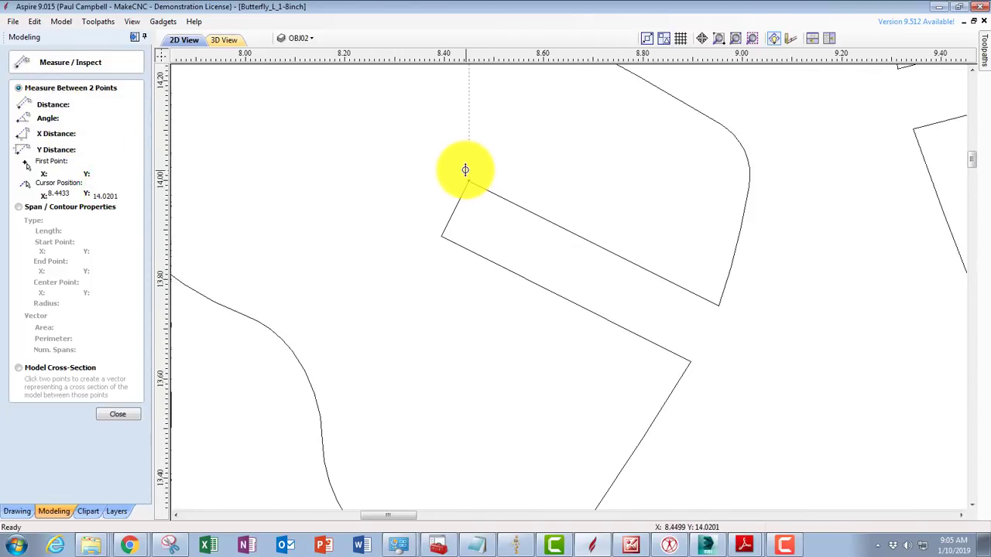
{"action": "left_click", "coordinate": [464, 191]}
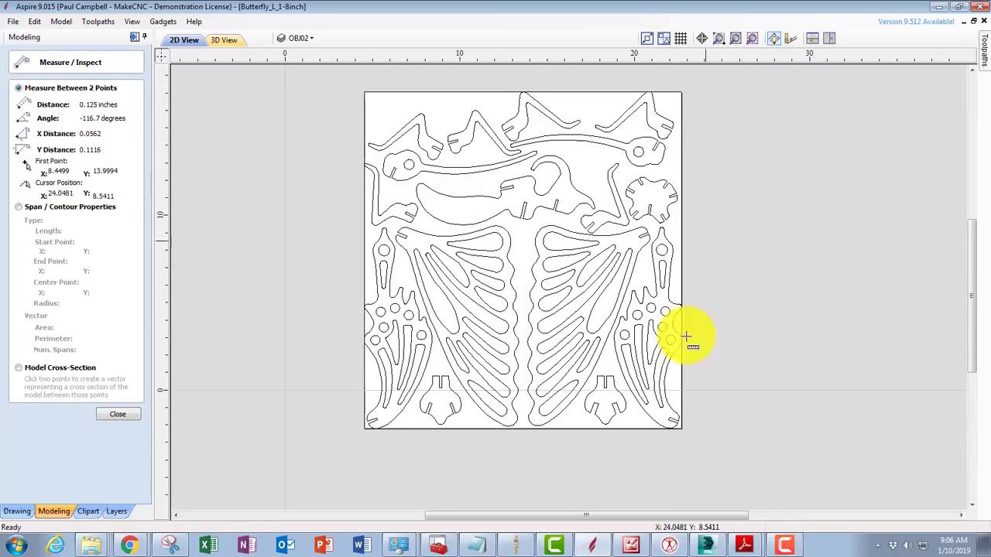
{"action": "mouse_move", "coordinate": [511, 545]}
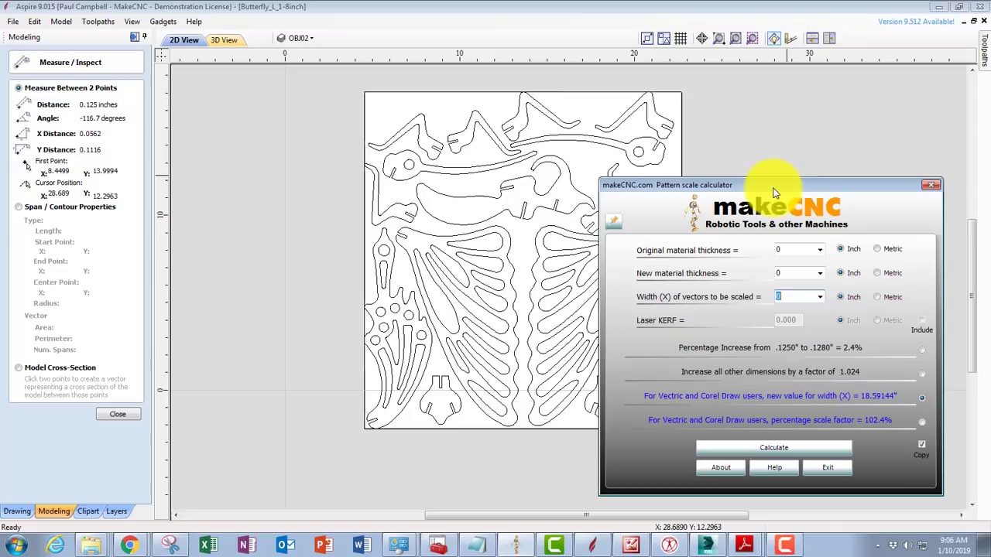
{"action": "left_click_drag", "start_coordinate": [774, 192], "coordinate": [530, 137]}
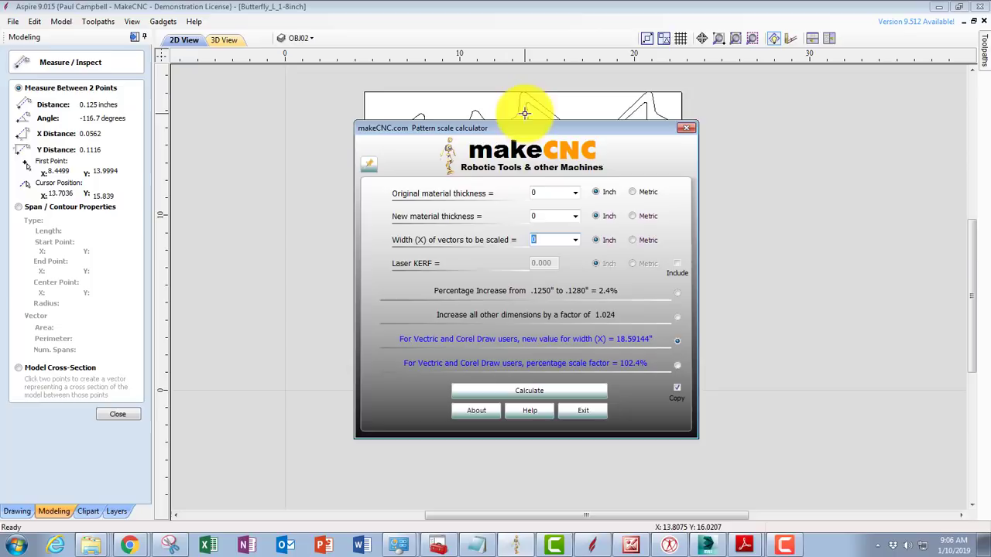
{"action": "mouse_move", "coordinate": [517, 133]}
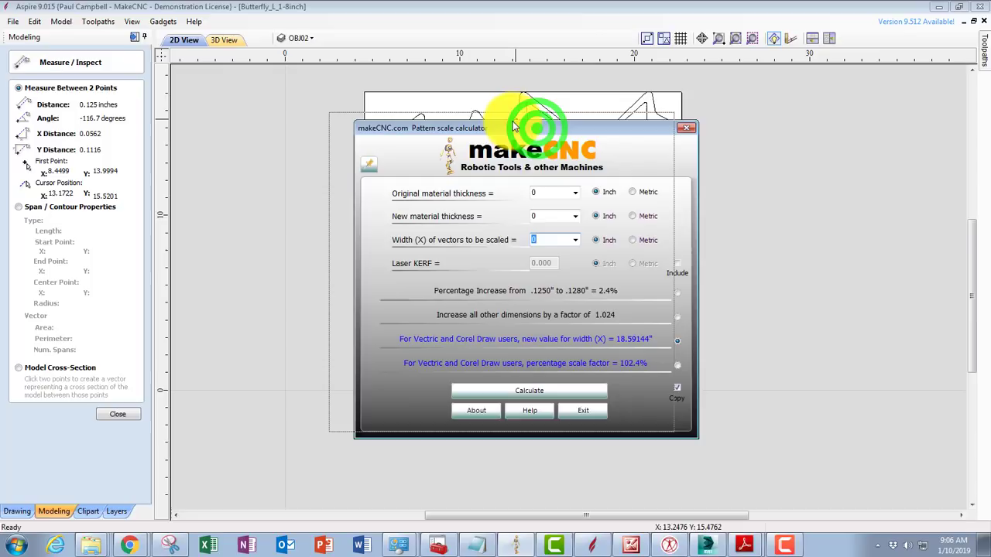
{"action": "left_click_drag", "start_coordinate": [514, 127], "coordinate": [495, 120]}
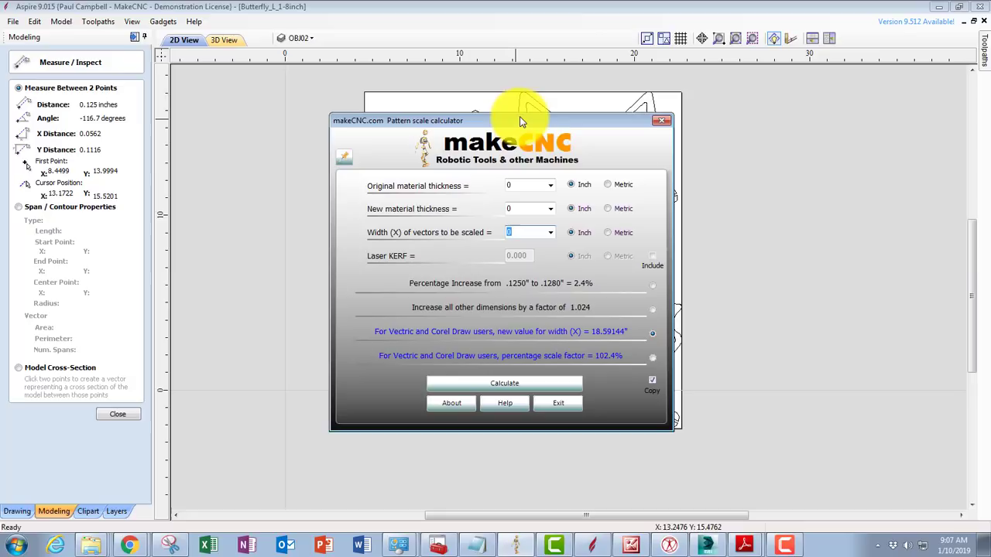
{"action": "mouse_move", "coordinate": [539, 93]}
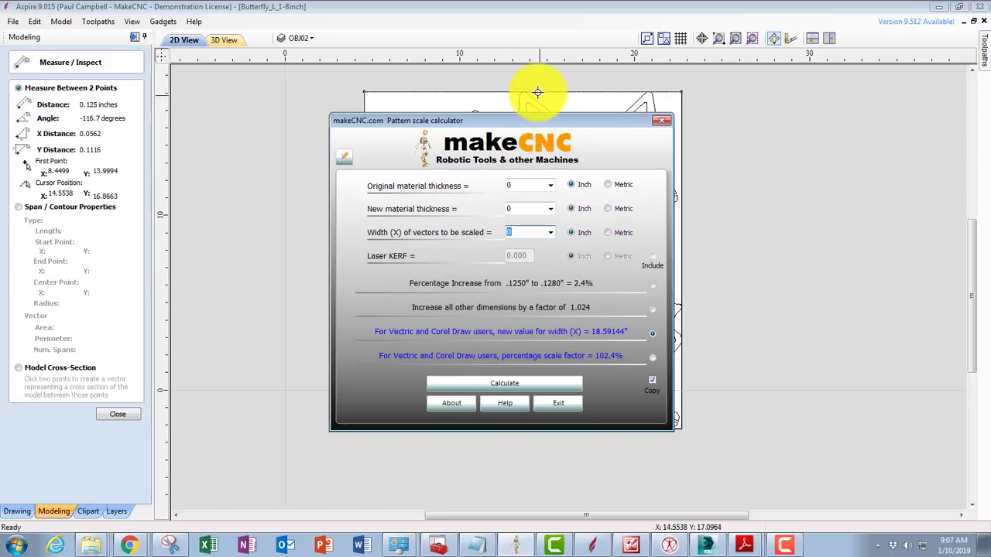
{"action": "mouse_move", "coordinate": [365, 263]}
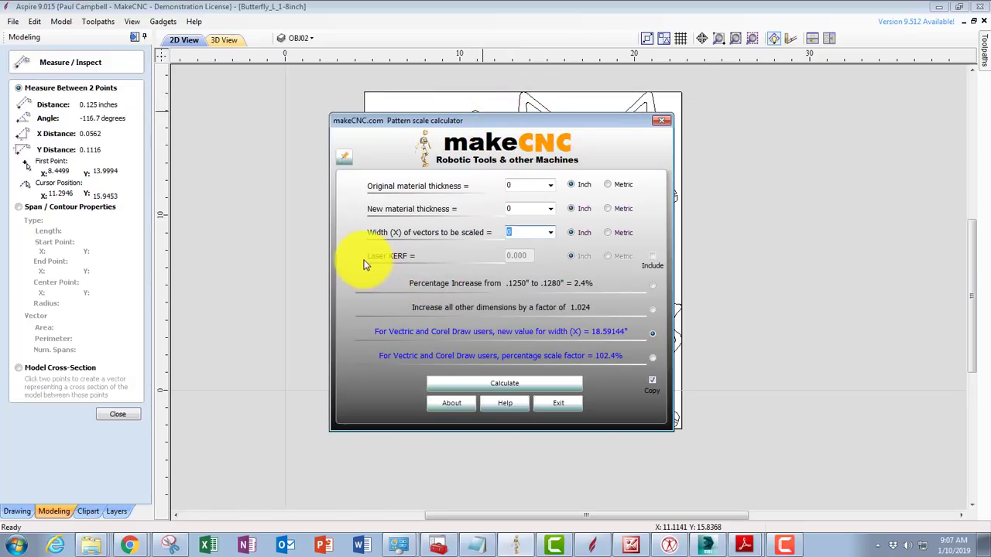
{"action": "mouse_move", "coordinate": [395, 279]}
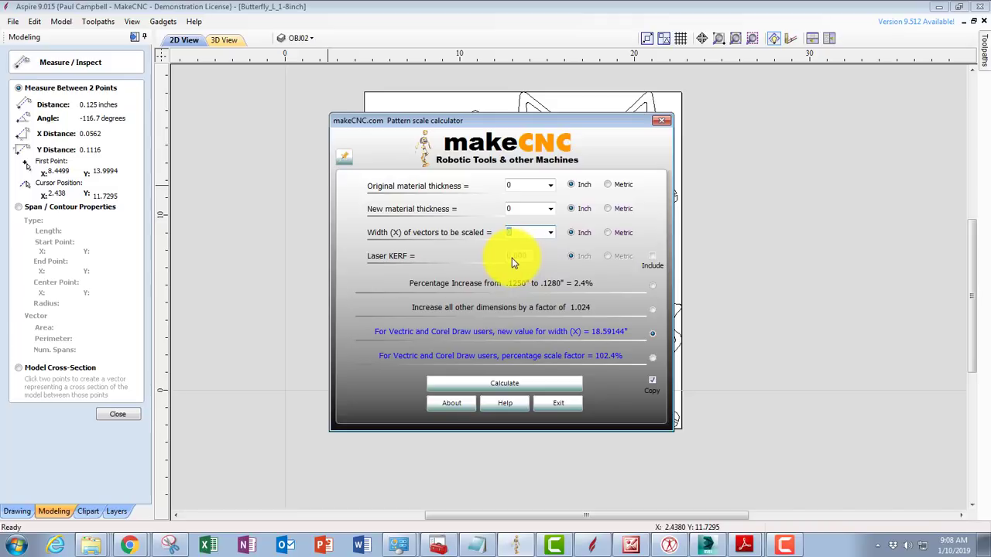
{"action": "mouse_move", "coordinate": [517, 263]}
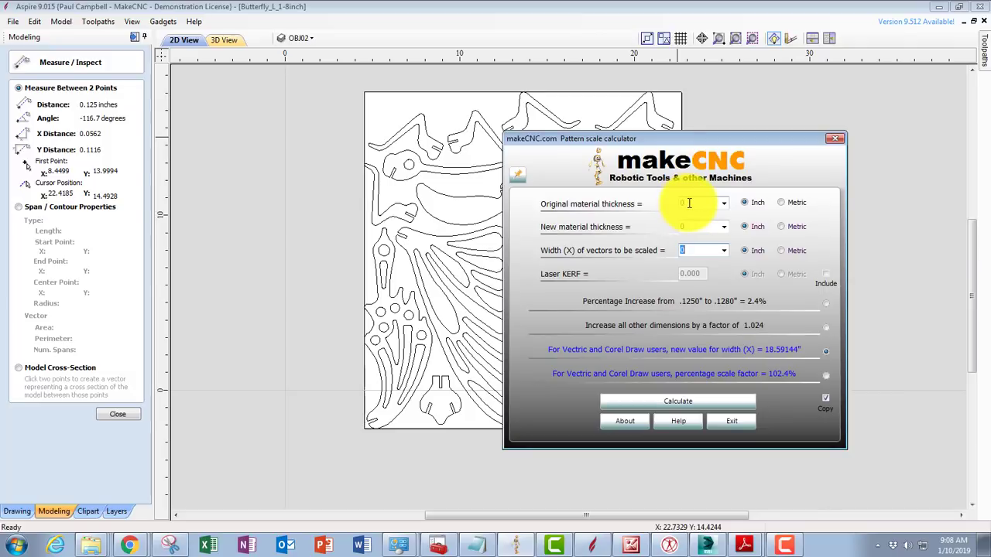
Enter original material thickness .1250 inch and new material thickness .1280 inch
{"action": "left_click", "coordinate": [699, 203]}
{"action": "type", "text": ".1250"}
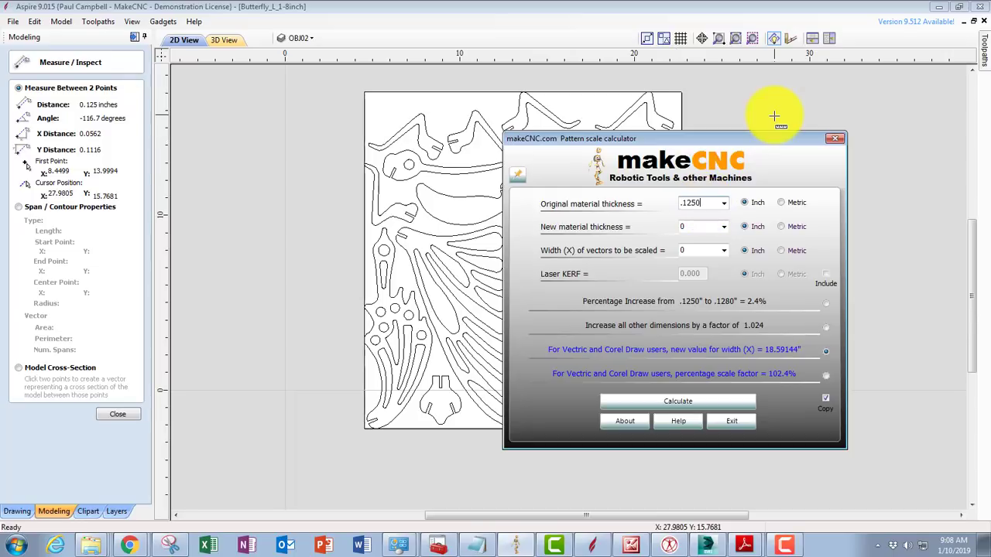
{"action": "left_click", "coordinate": [700, 226]}
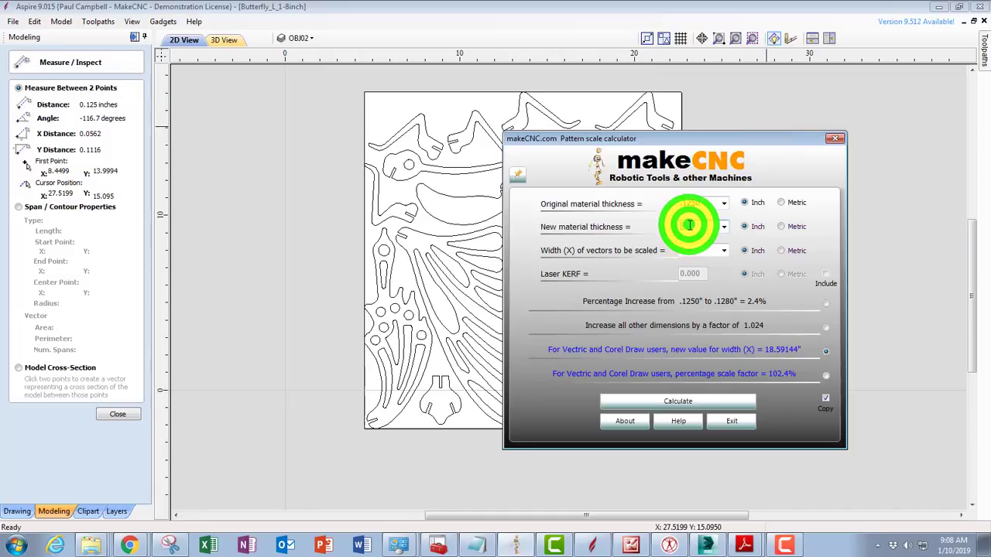
{"action": "left_click", "coordinate": [688, 226]}
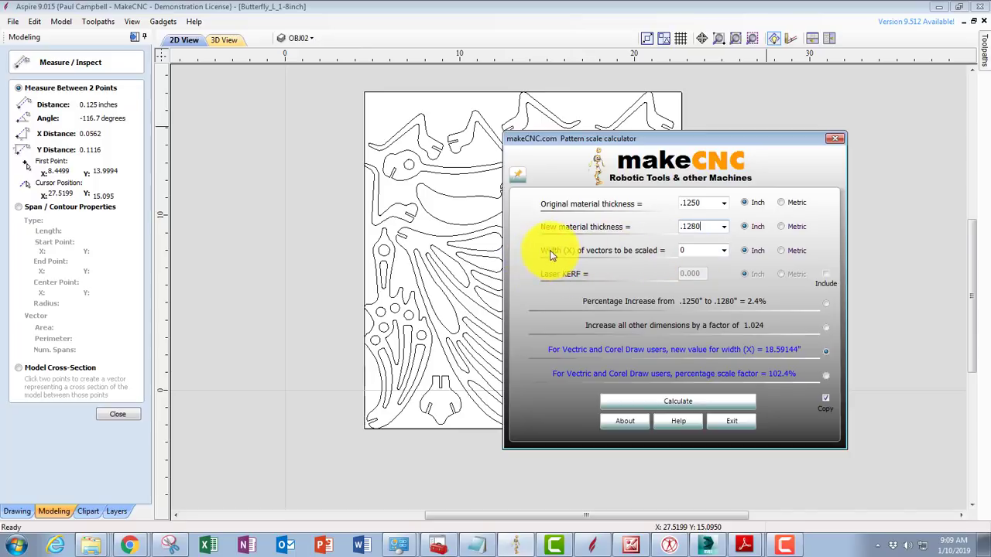
{"action": "mouse_move", "coordinate": [573, 257]}
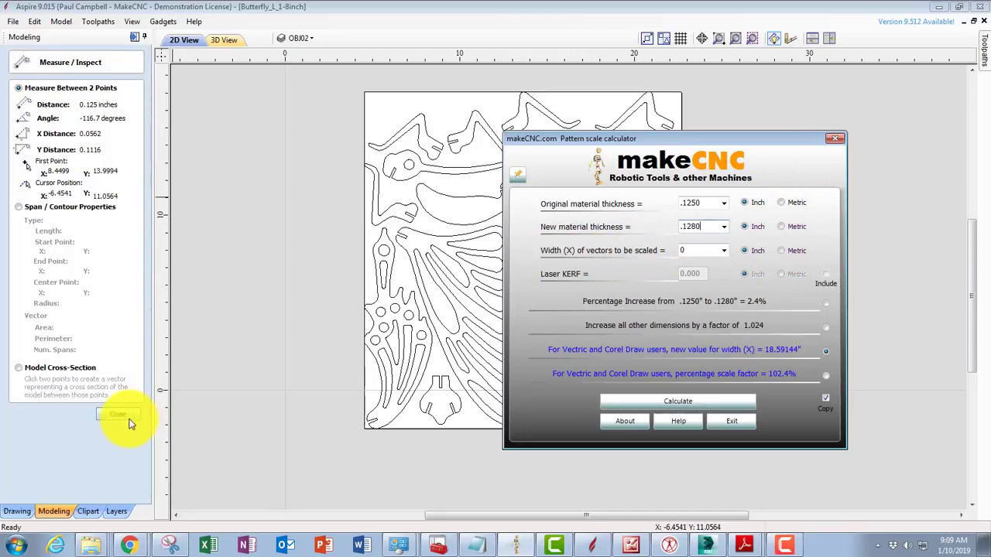
Select the butterfly vectors and show their Set Size values, height 19.2888 inches
{"action": "left_click", "coordinate": [118, 415]}
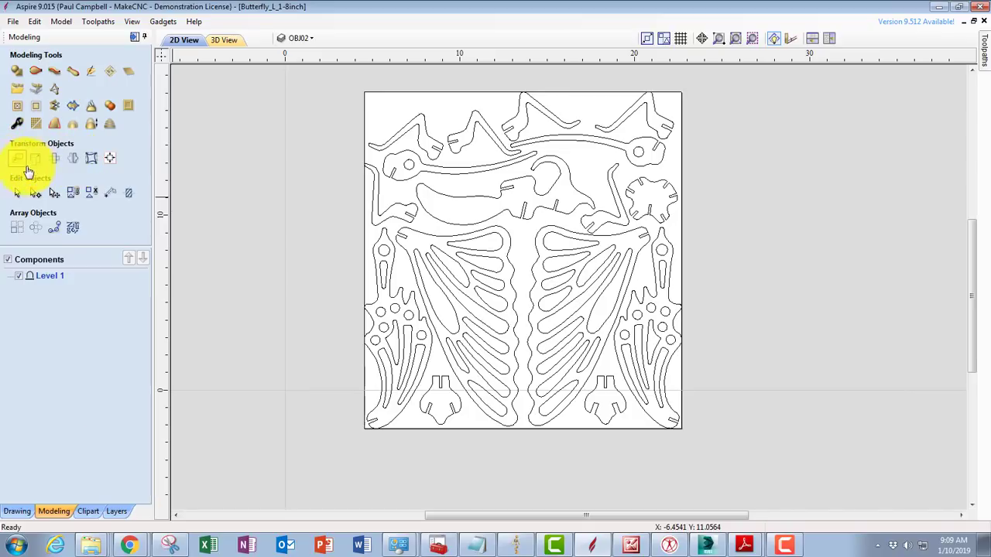
{"action": "mouse_move", "coordinate": [72, 158]}
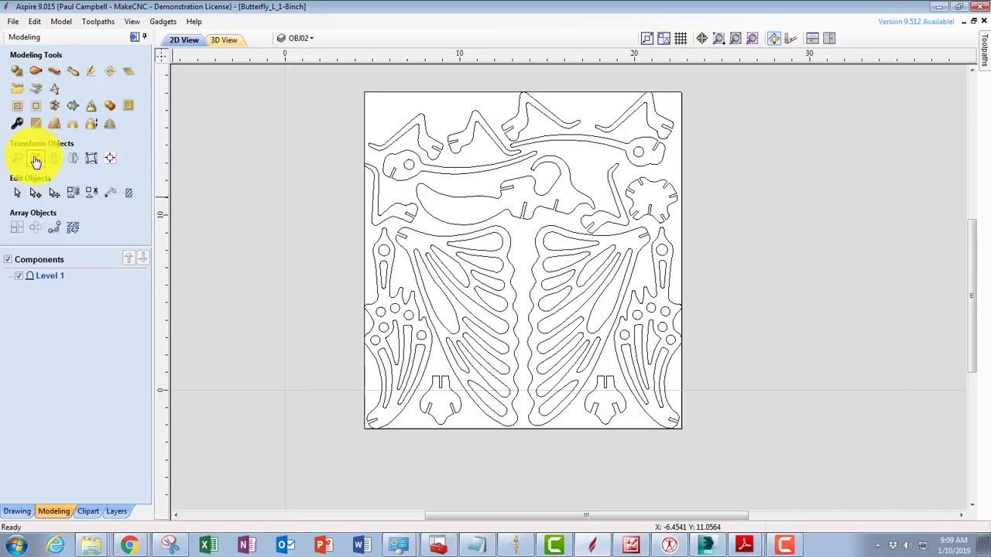
{"action": "mouse_move", "coordinate": [34, 158]}
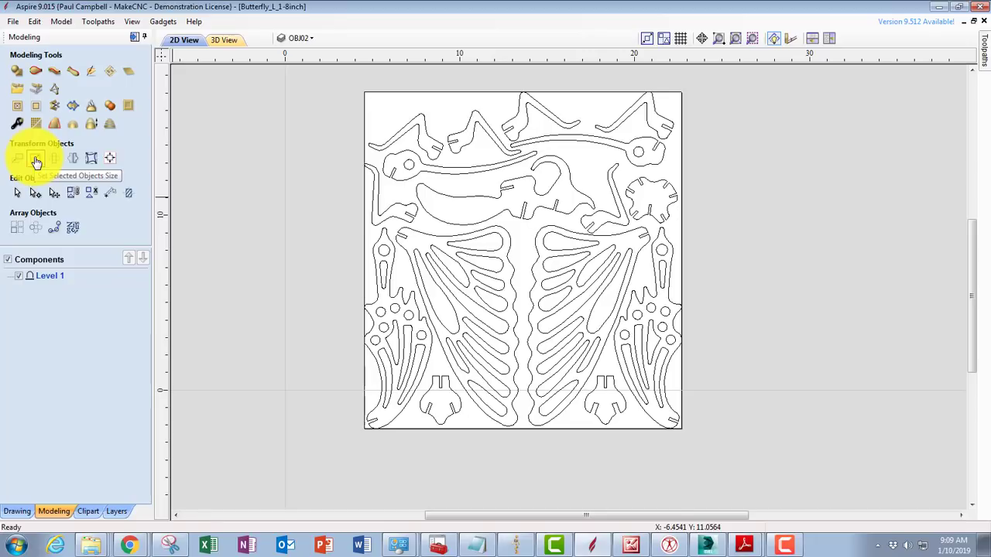
{"action": "left_click", "coordinate": [36, 158]}
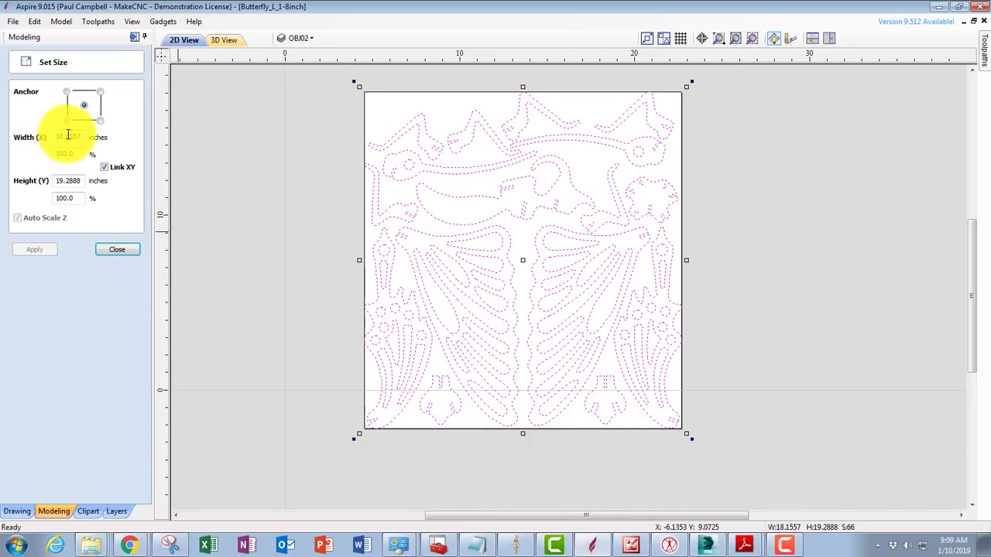
Pick up the design's 18.1557-inch width for the scale calculator
{"action": "left_click", "coordinate": [68, 136]}
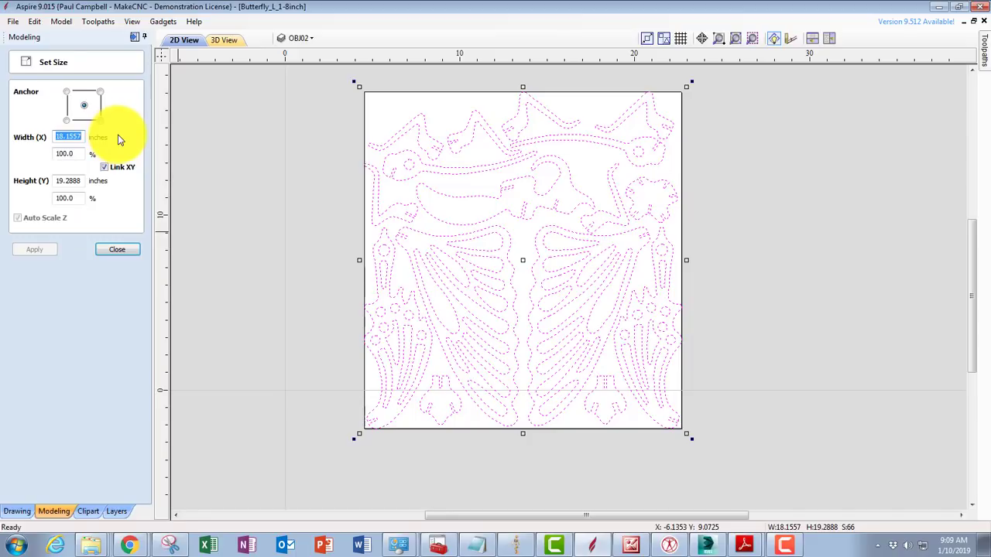
{"action": "mouse_move", "coordinate": [216, 170]}
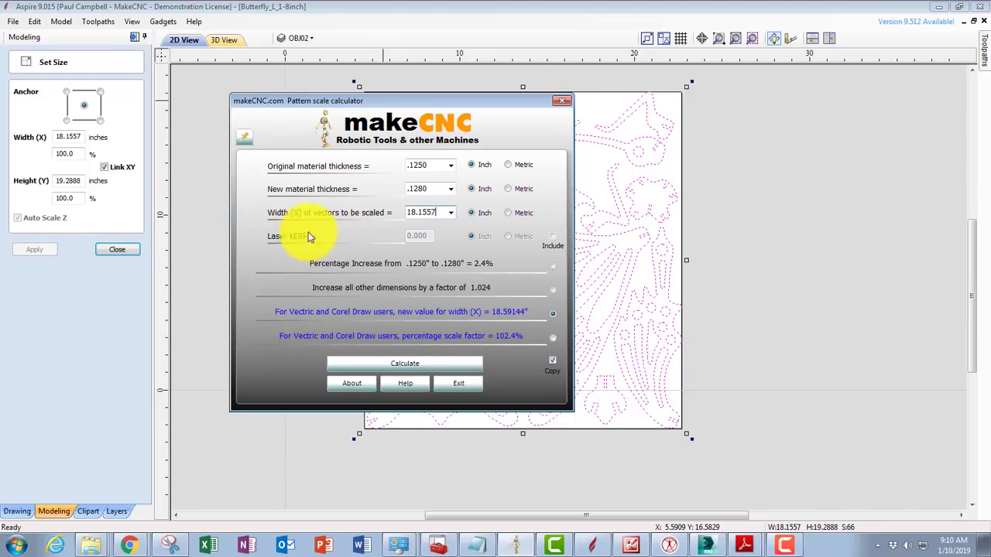
Copy the calculator's 18.59144 new-width result to bring back to Aspire
{"action": "left_click", "coordinate": [404, 362]}
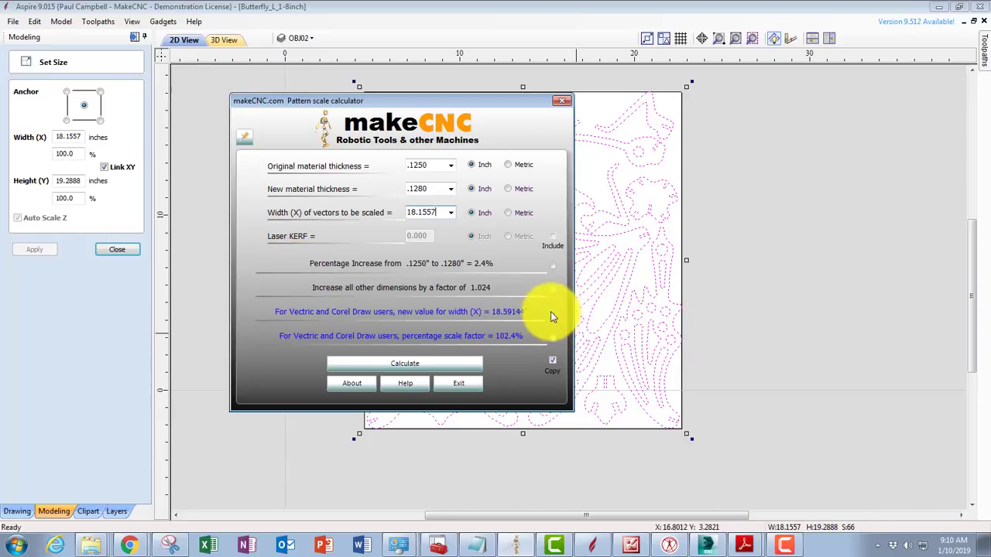
{"action": "mouse_move", "coordinate": [554, 317]}
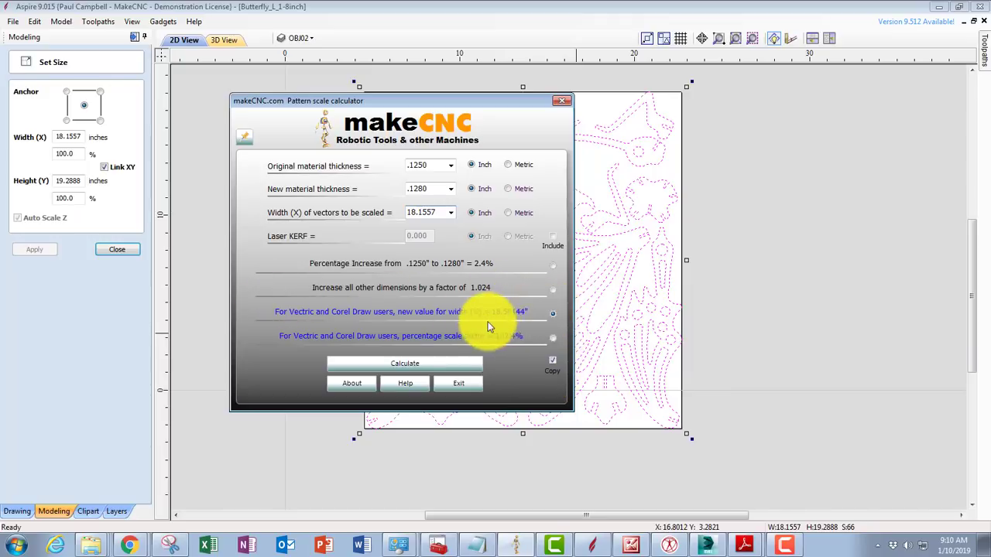
{"action": "left_click", "coordinate": [406, 363]}
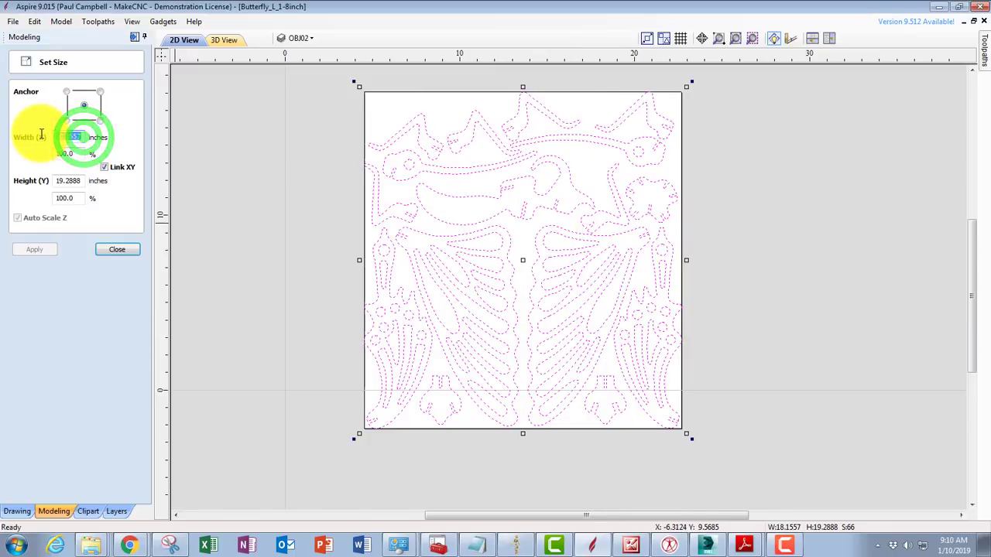
Resize the butterfly to 18.5914 inches wide with Link XY on, height scaling to 19.7518
{"action": "left_click", "coordinate": [69, 136]}
{"action": "type", "text": "8.59144"}
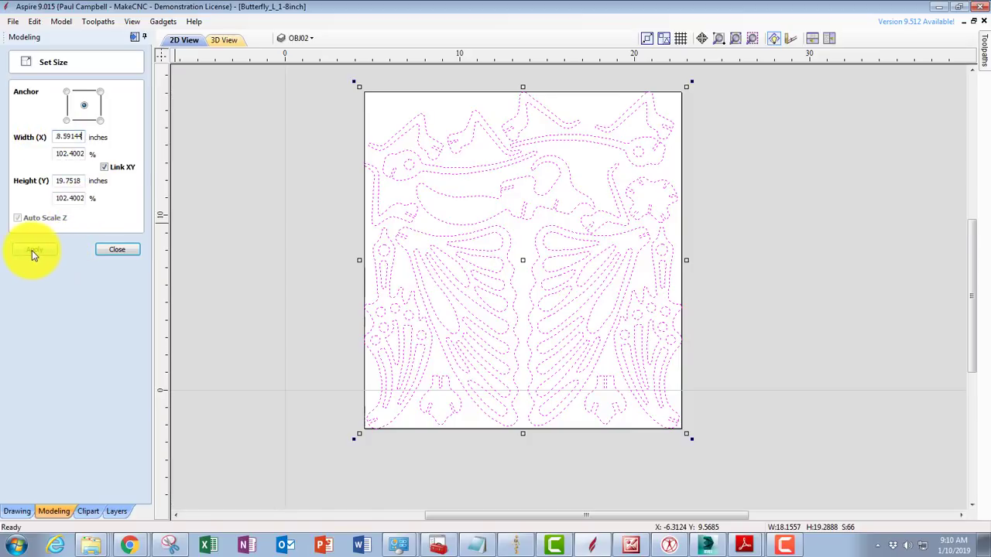
{"action": "left_click", "coordinate": [34, 250]}
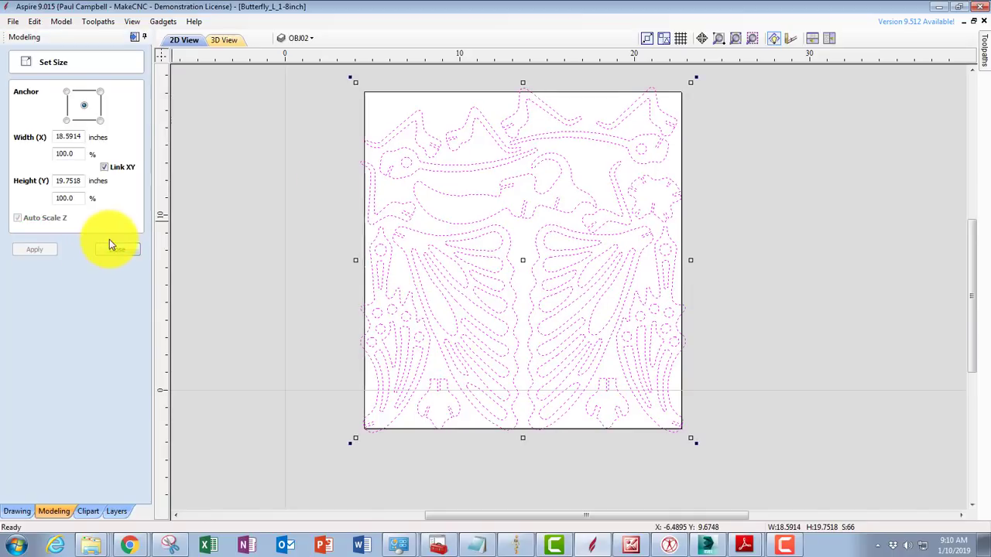
{"action": "left_click", "coordinate": [118, 250]}
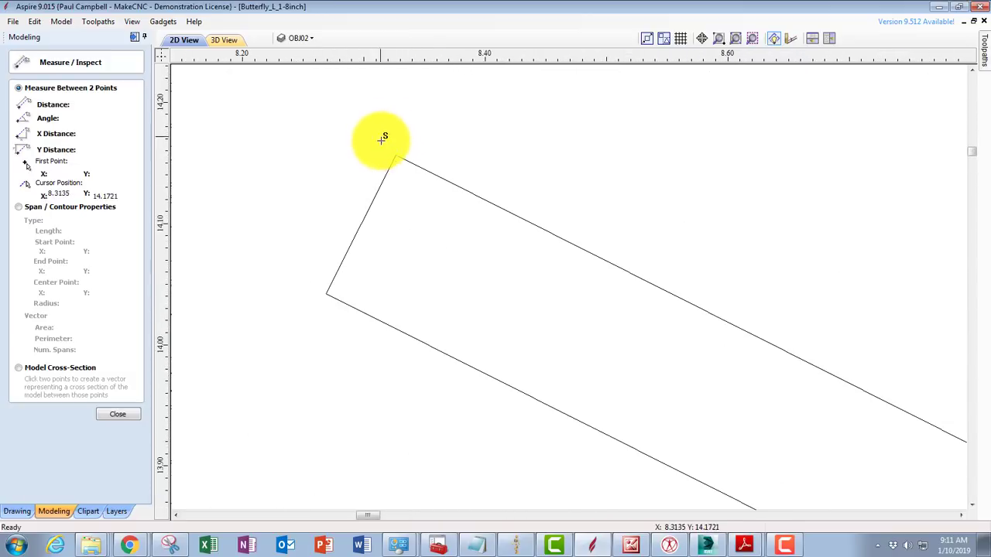
Measure a slot in the resized design, reading 0.128 inches
{"action": "left_click", "coordinate": [395, 154]}
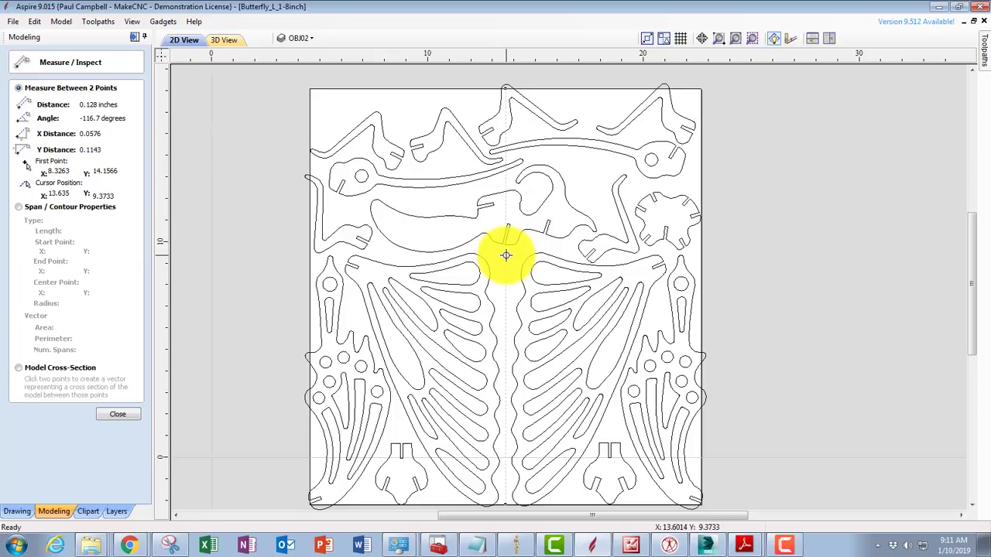
{"action": "mouse_move", "coordinate": [441, 200]}
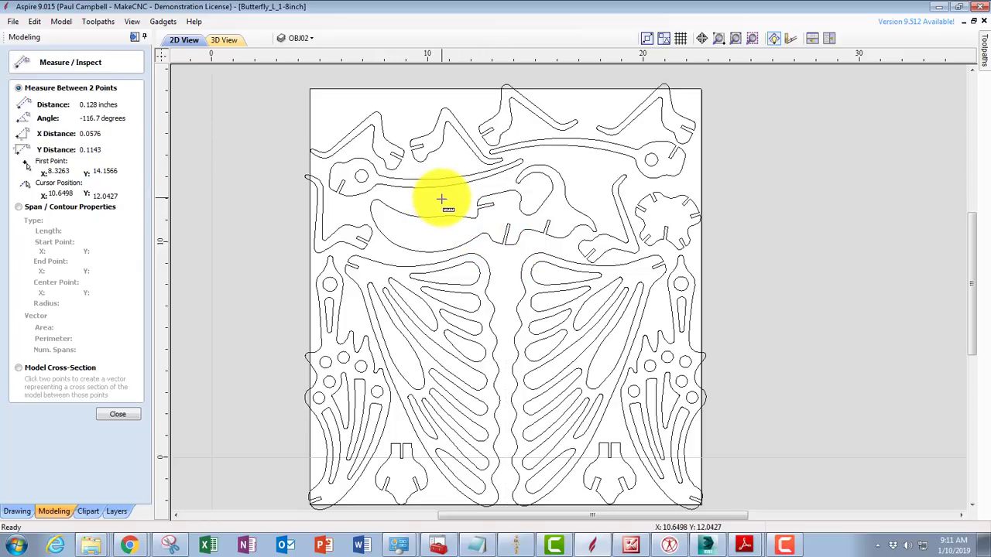
{"action": "mouse_move", "coordinate": [447, 198]}
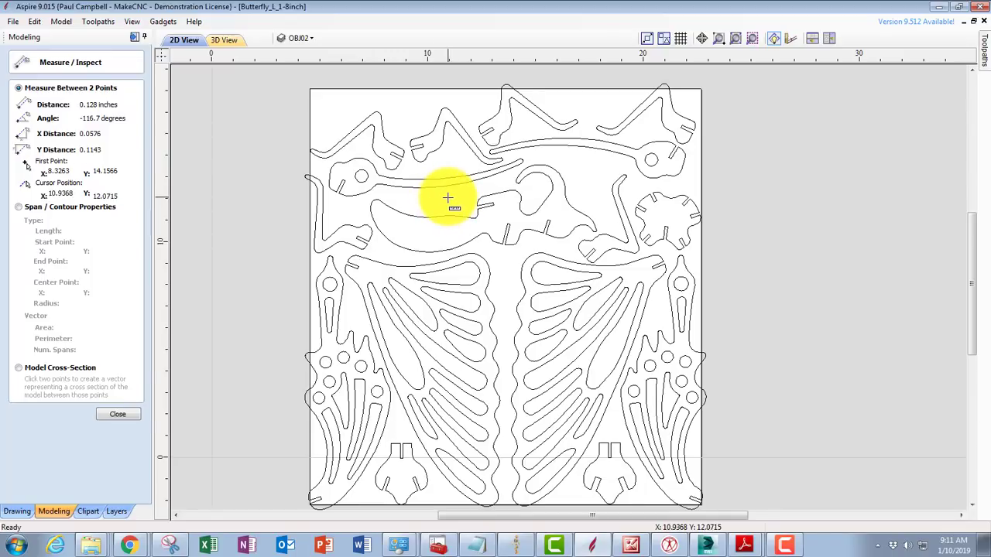
{"action": "mouse_move", "coordinate": [449, 204]}
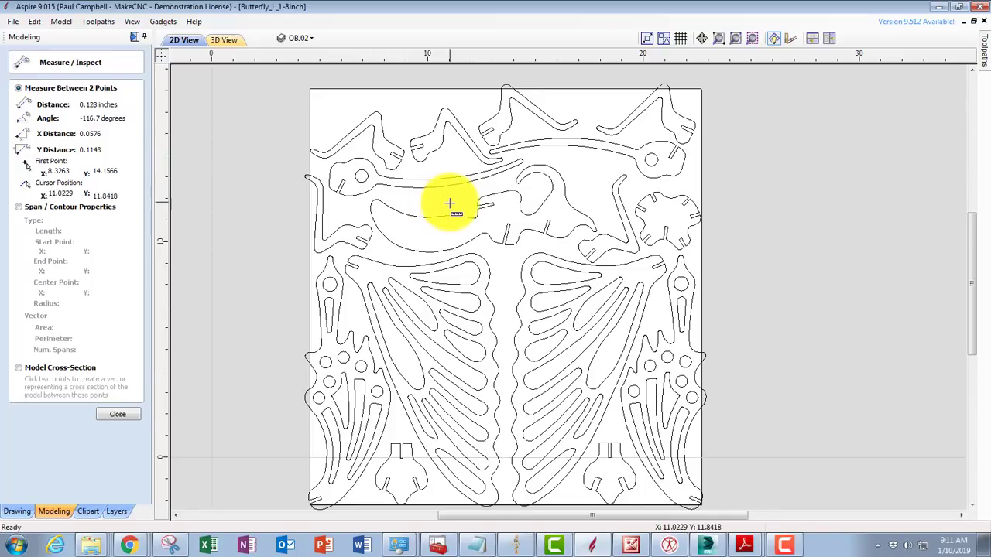
{"action": "mouse_move", "coordinate": [449, 201]}
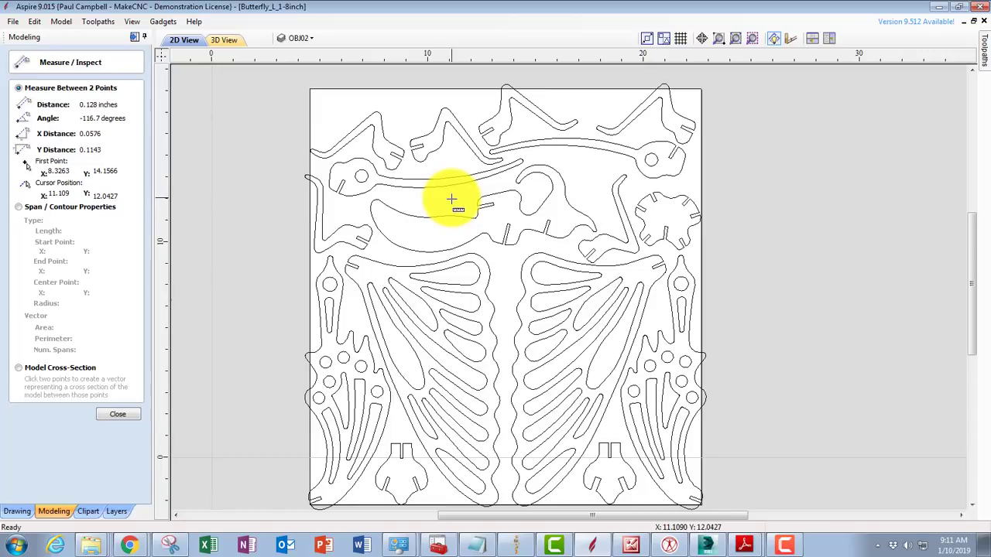
{"action": "mouse_move", "coordinate": [445, 203]}
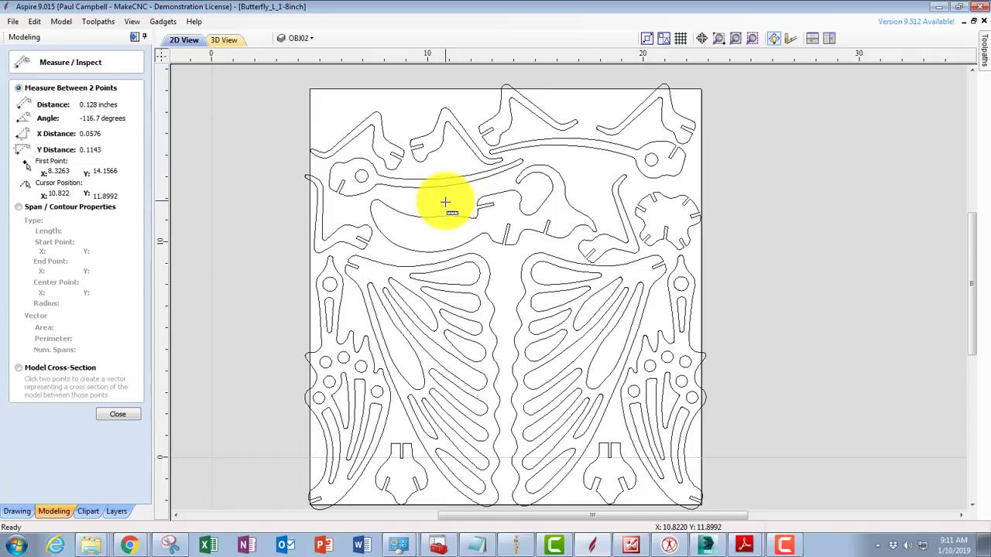
{"action": "mouse_move", "coordinate": [446, 201]}
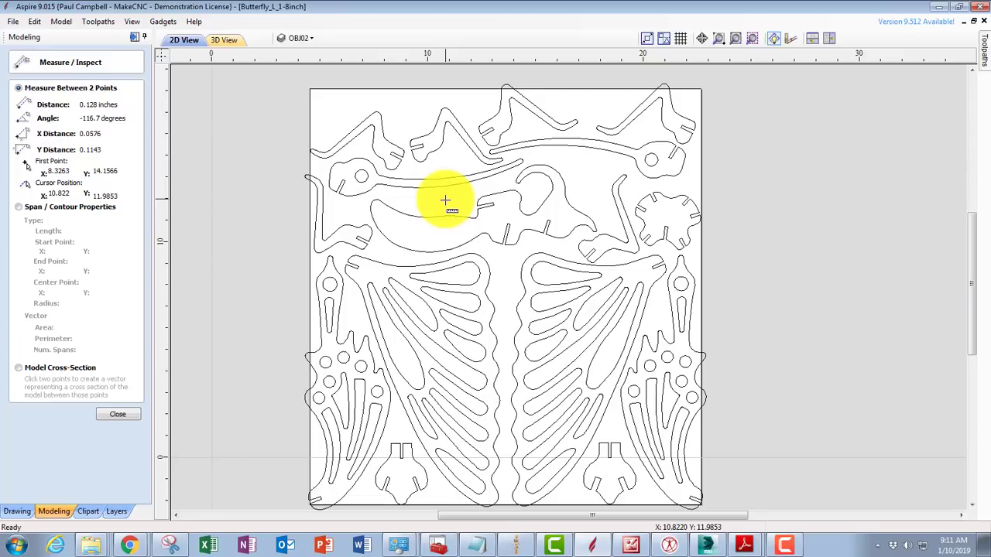
{"action": "mouse_move", "coordinate": [446, 201]}
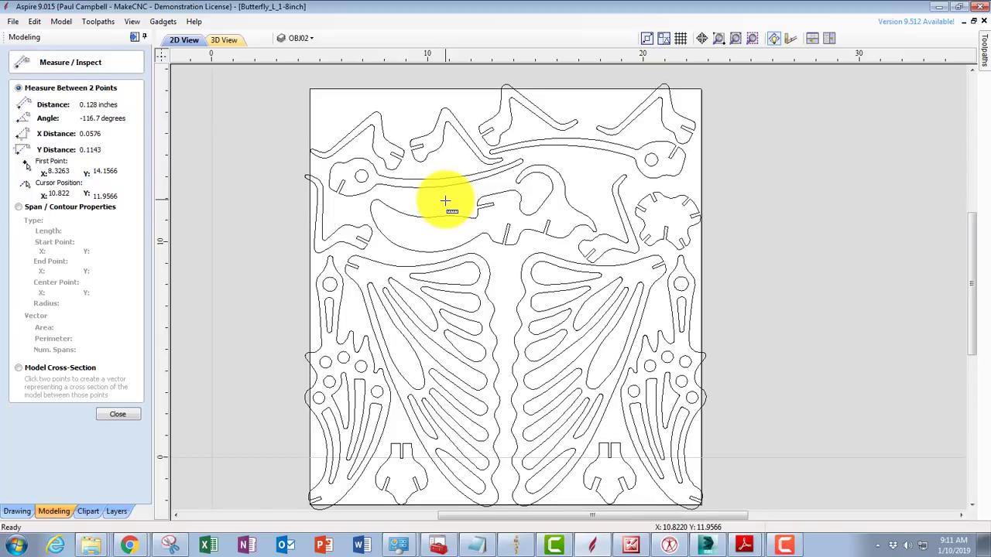
{"action": "mouse_move", "coordinate": [443, 203]}
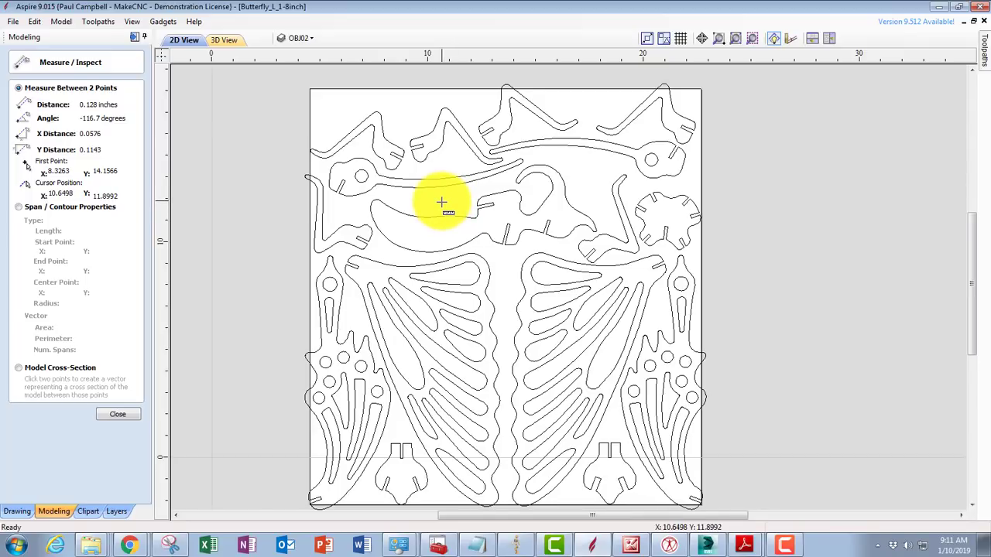